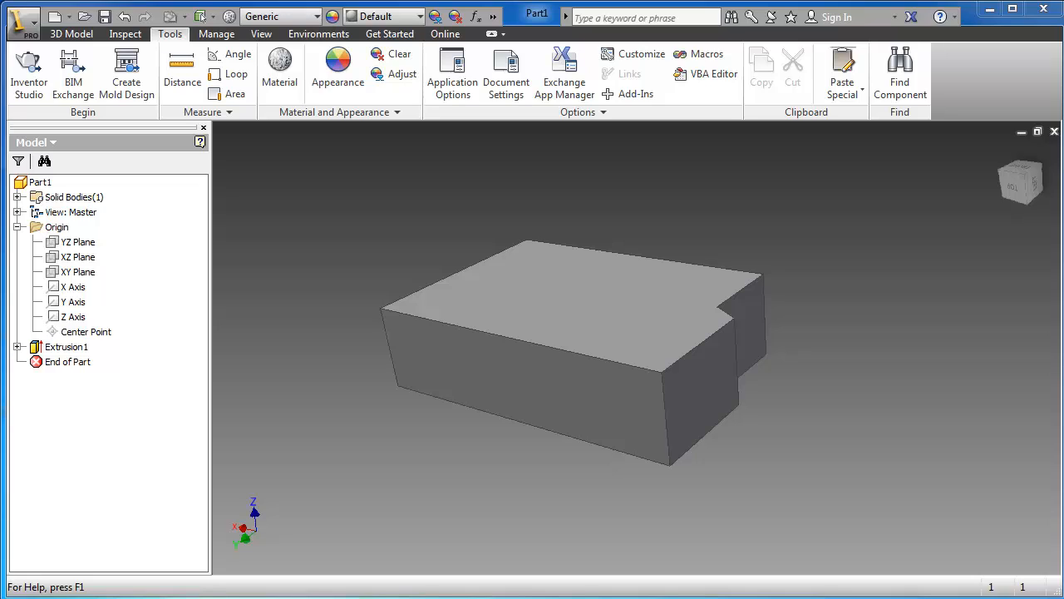
mouse_move(726, 216)
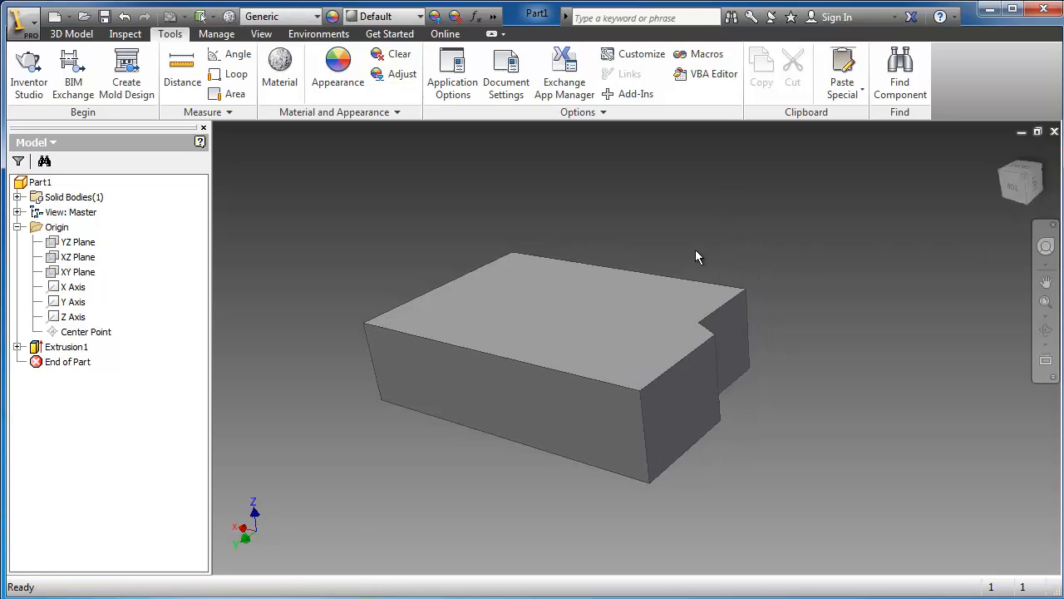
Step: Tilt the notched block slightly to see it from another angle
drag(697, 256, 713, 296)
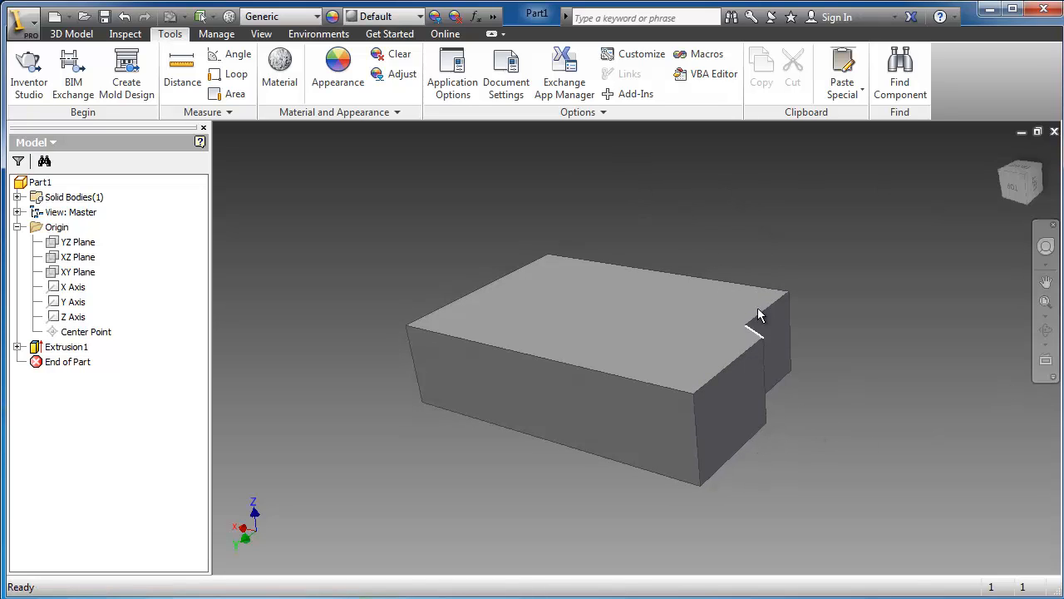
mouse_move(546, 171)
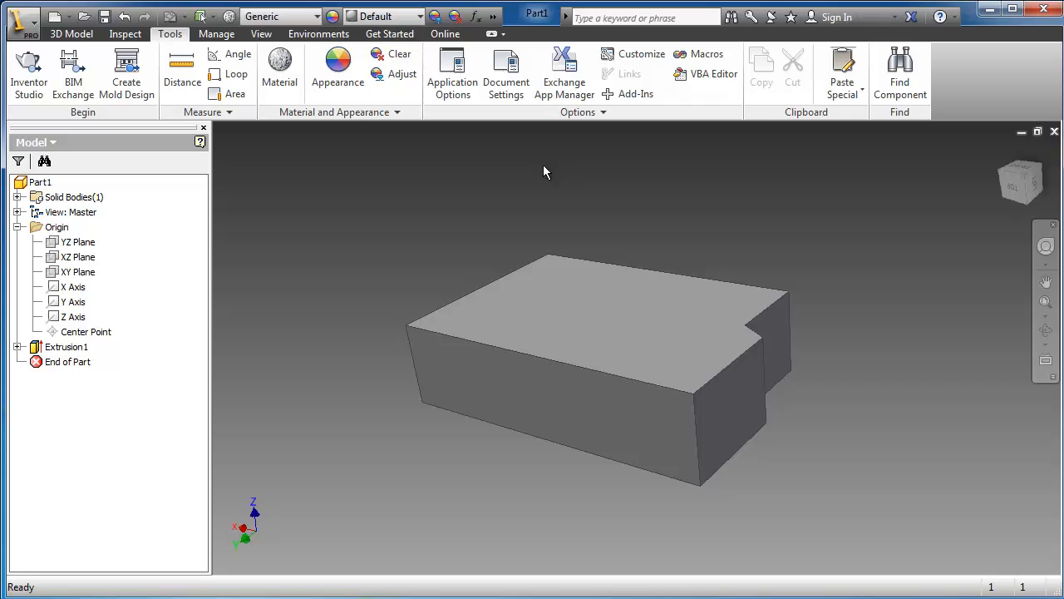
mouse_move(514, 115)
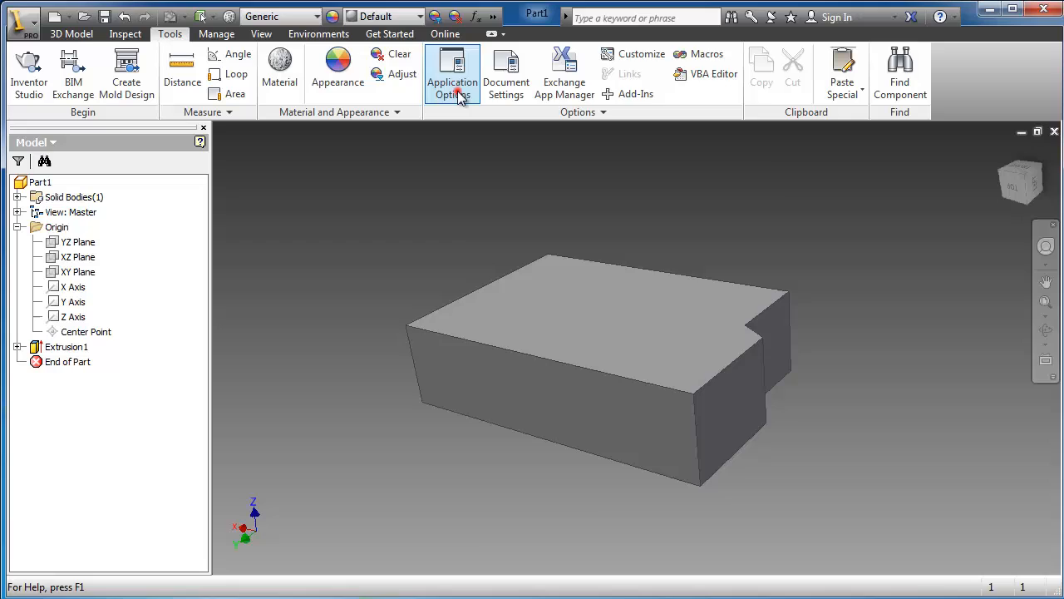
Step: In Application Options Colors, choose the Presentation scheme with a 1 Color background and apply it
click(452, 74)
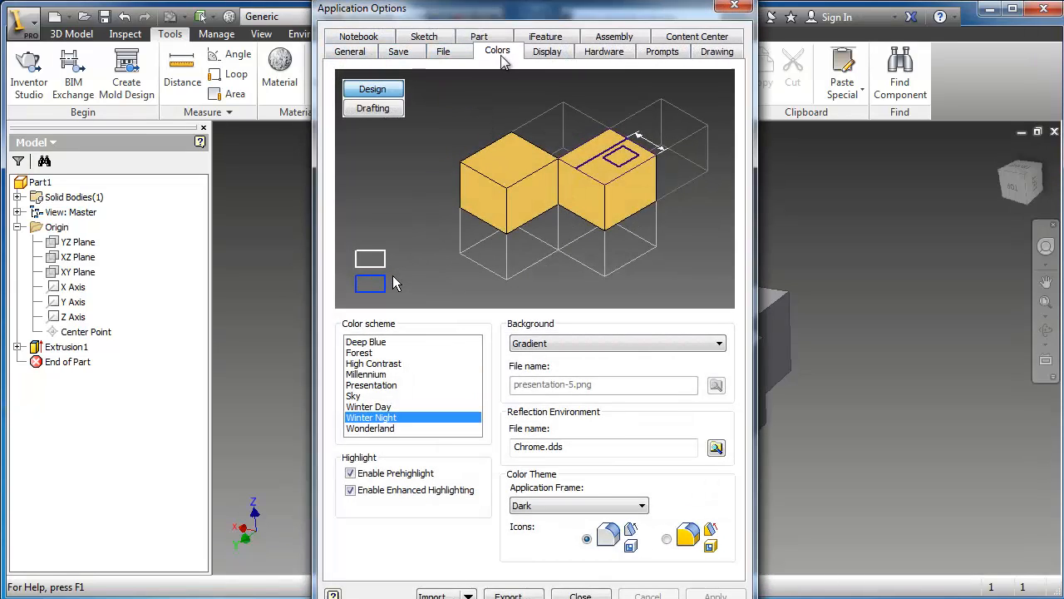
click(370, 386)
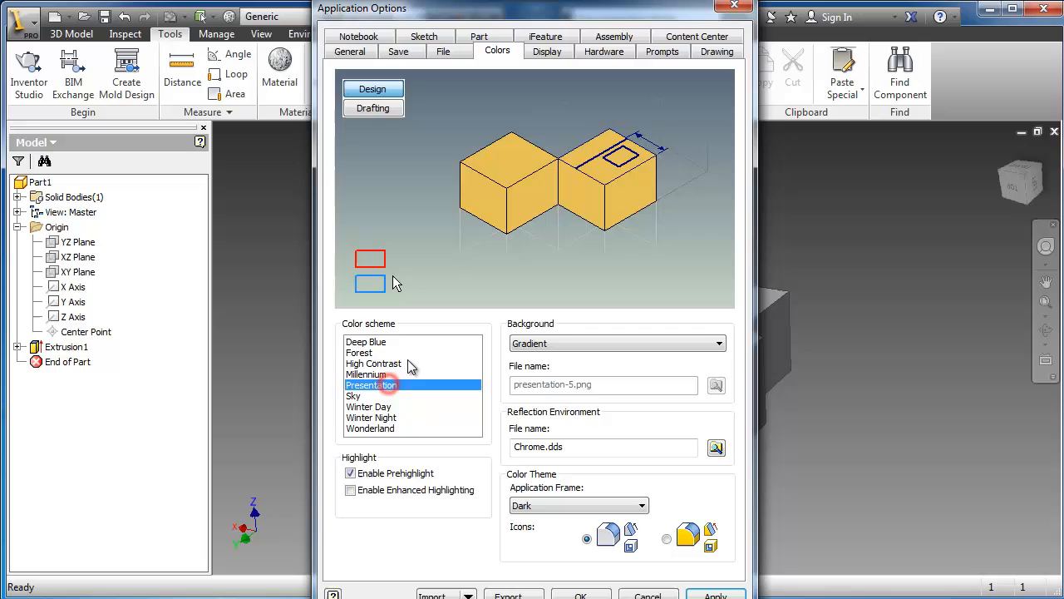
mouse_move(569, 343)
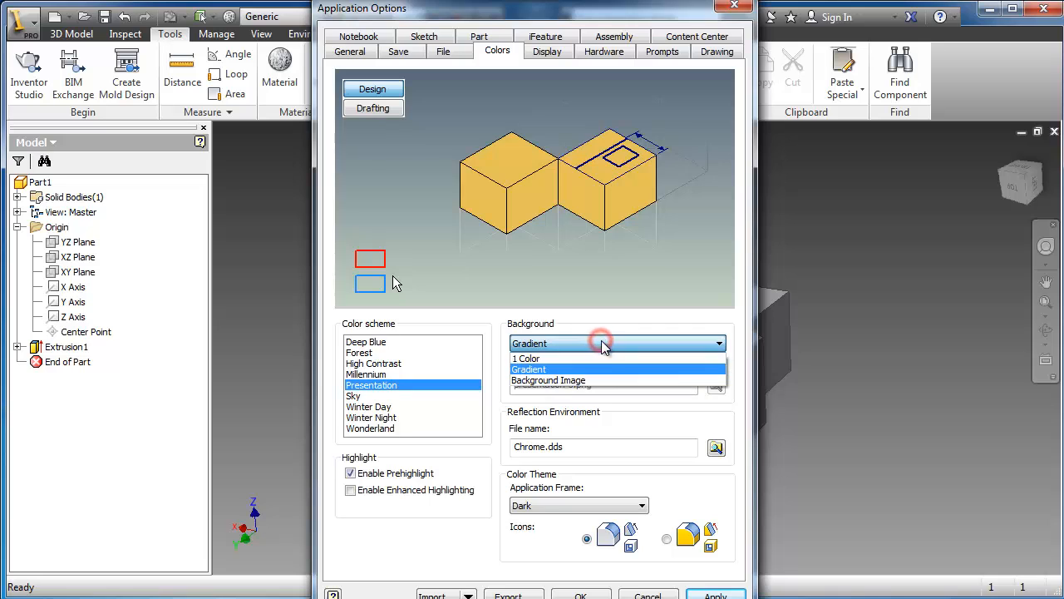
click(525, 360)
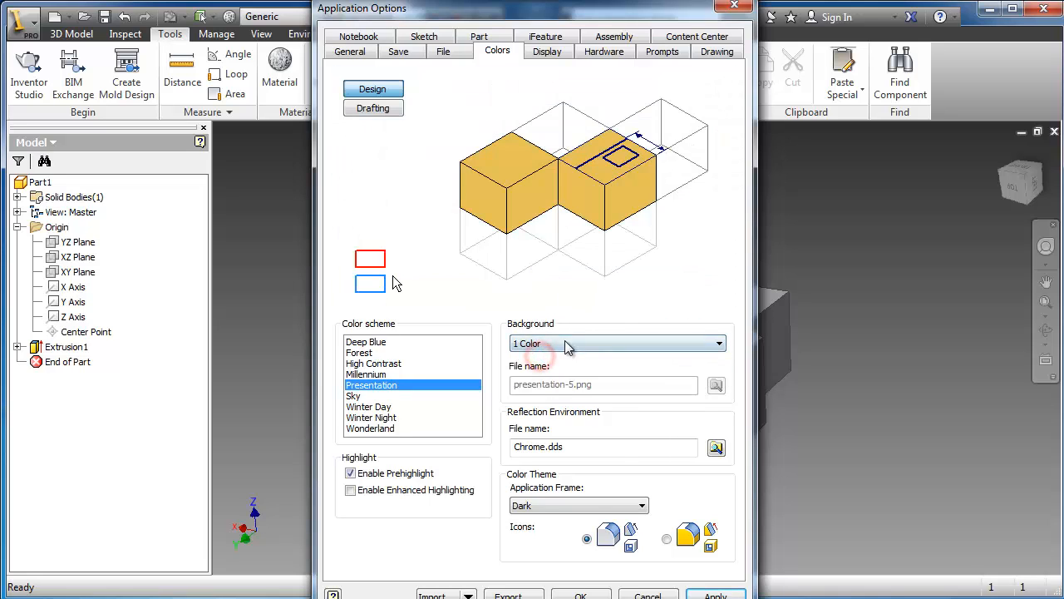
click(715, 595)
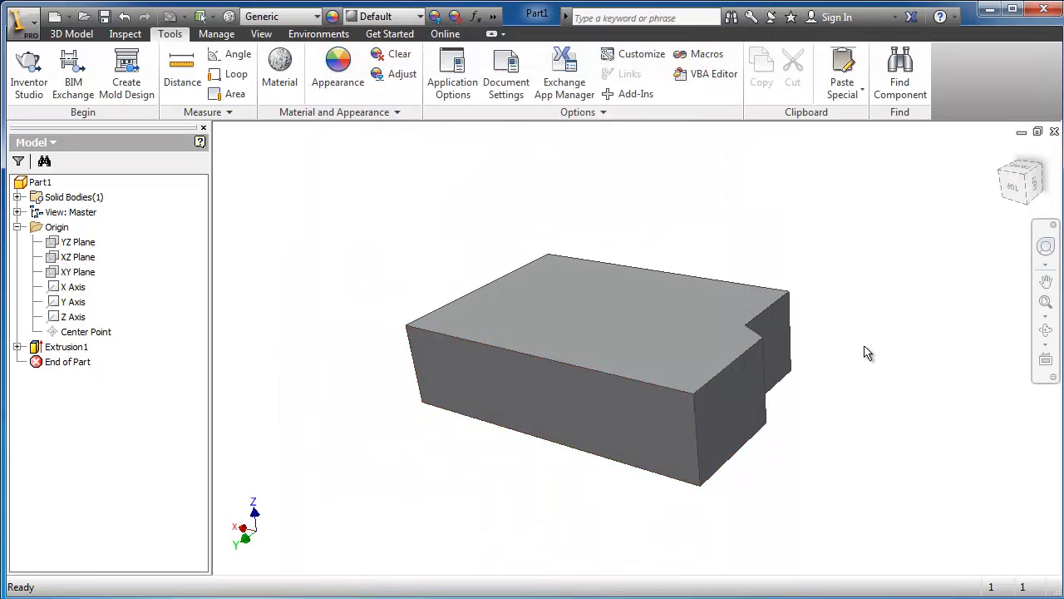
Step: Rotate the notched block to a new orientation against the plain white backdrop
drag(868, 351, 809, 348)
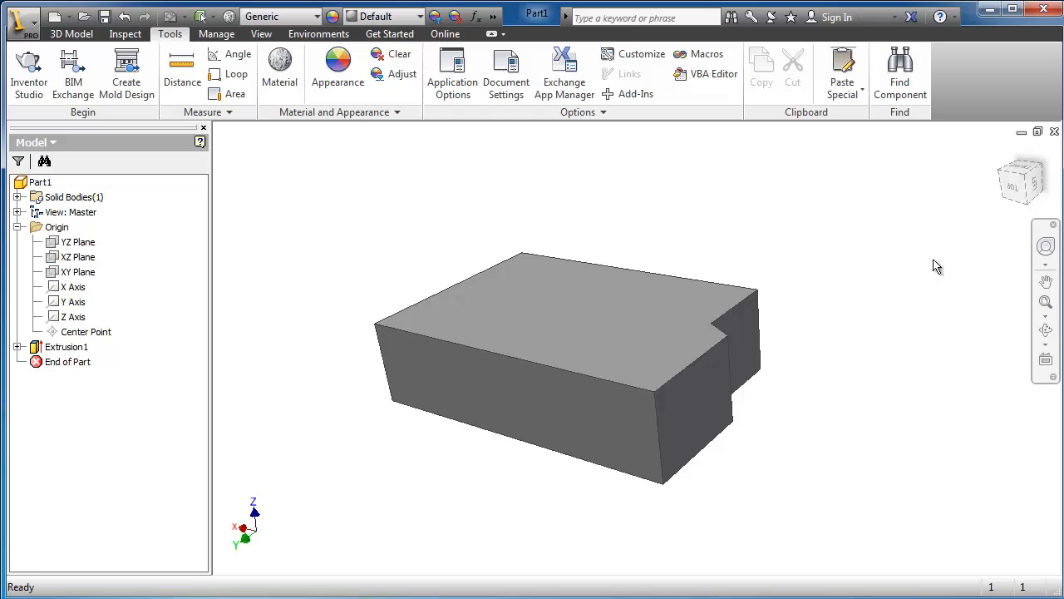
click(712, 312)
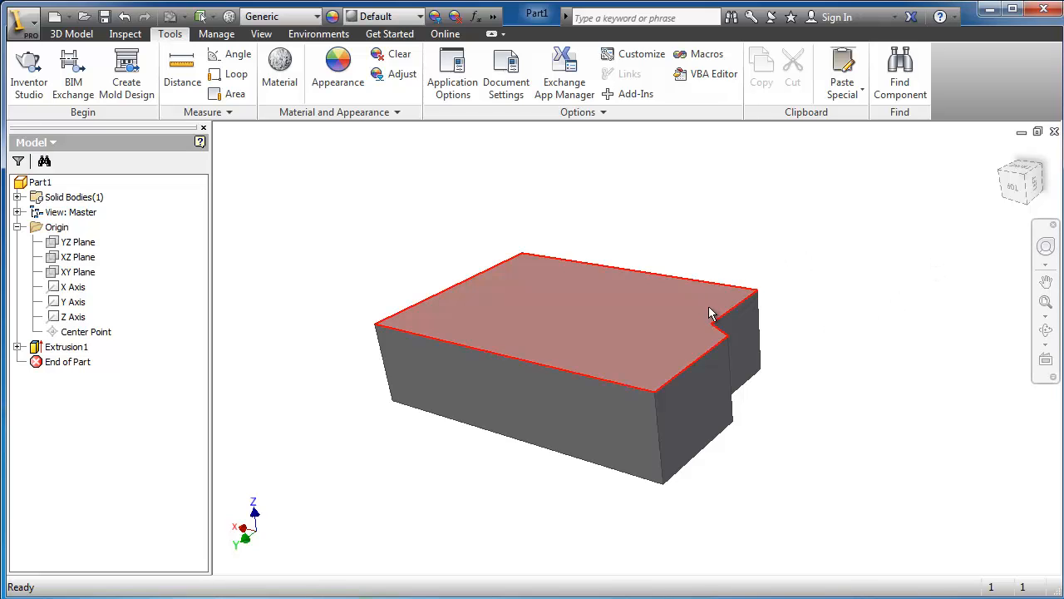
click(762, 369)
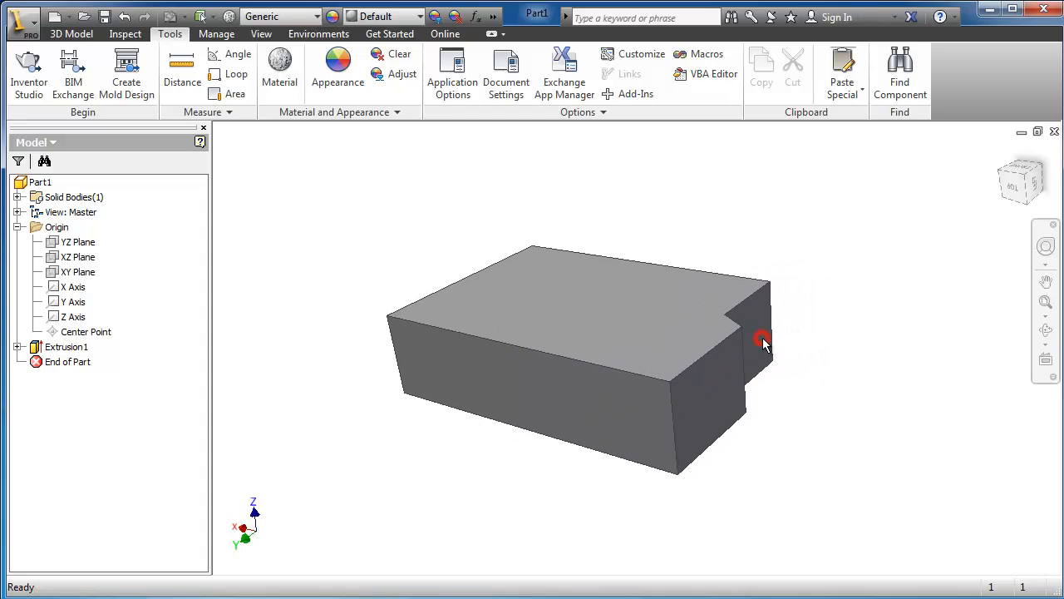
Step: Orbit the block, snap to a straight-on side view via the ViewCube, then view it from underneath
drag(763, 341, 716, 303)
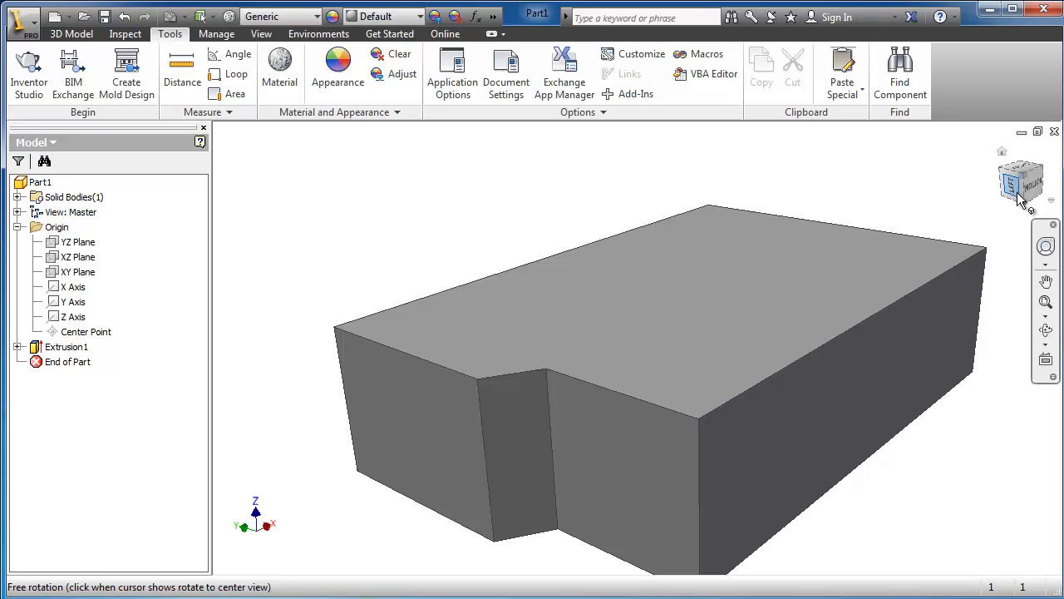
mouse_move(1018, 203)
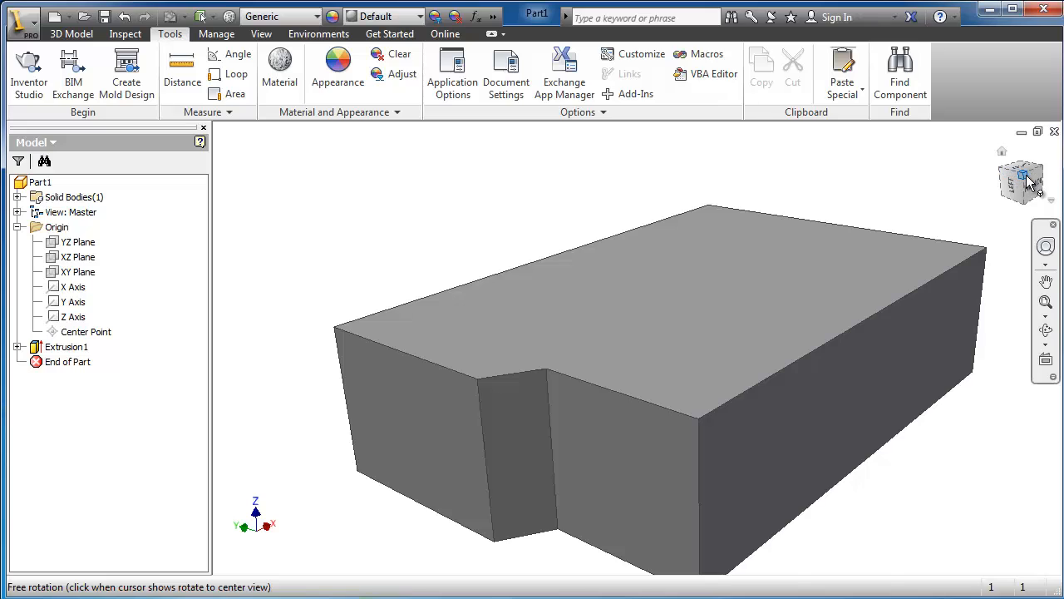
mouse_move(1028, 199)
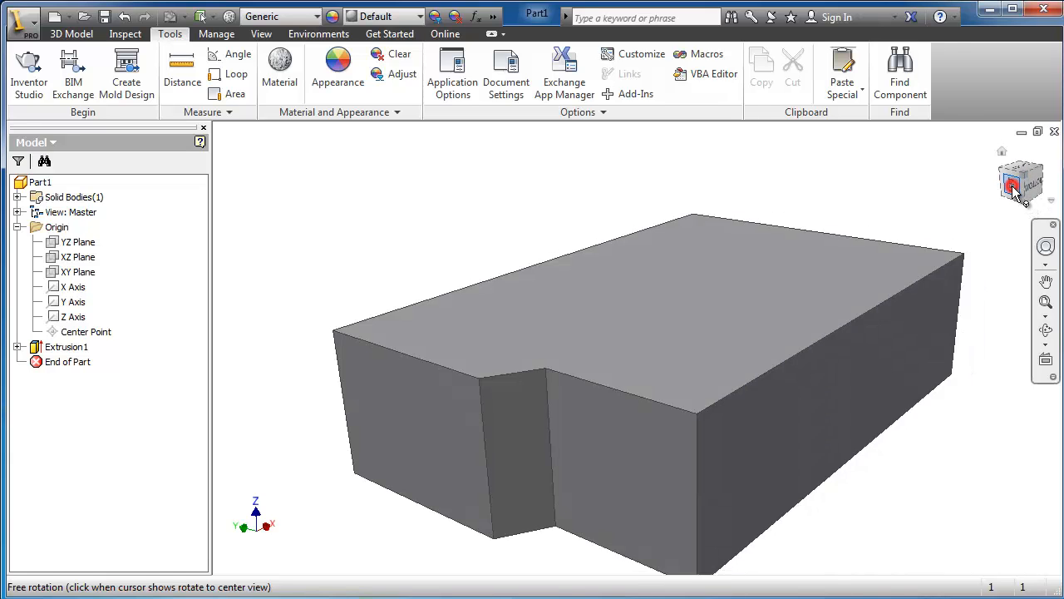
click(1022, 181)
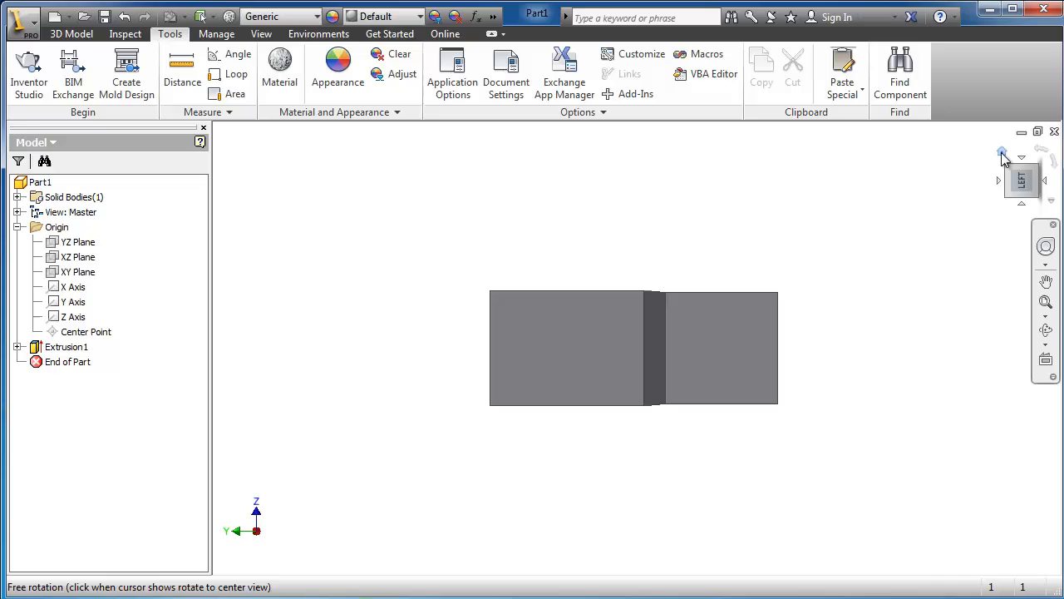
drag(632, 349, 848, 372)
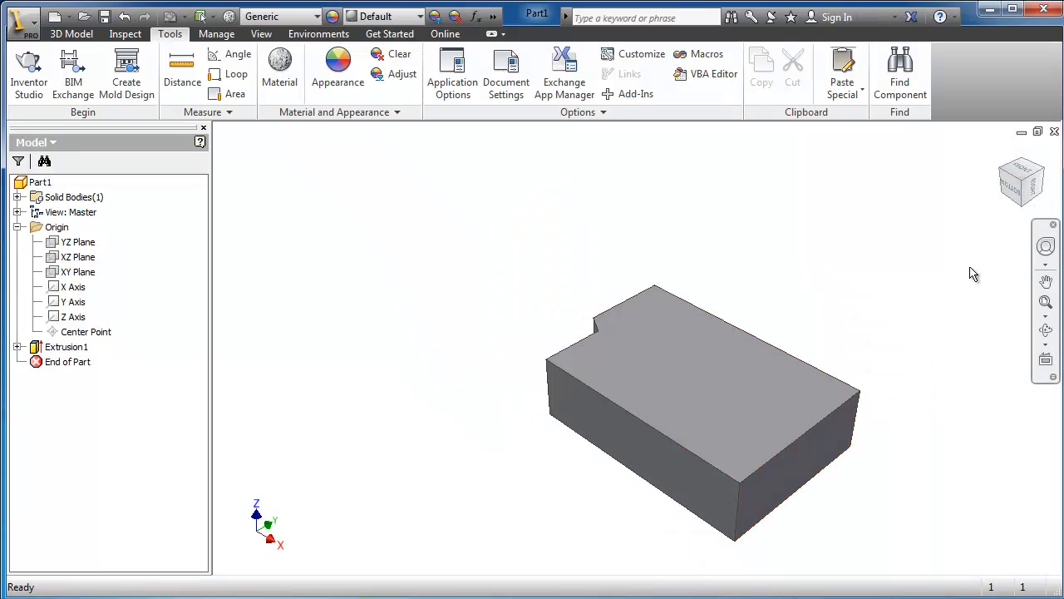
mouse_move(1040, 181)
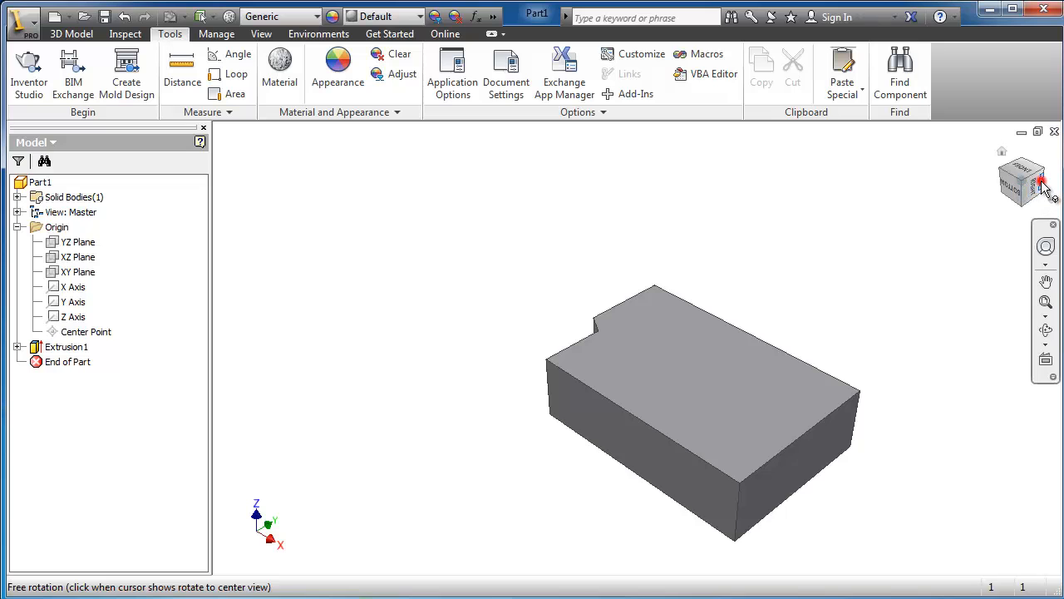
click(1018, 180)
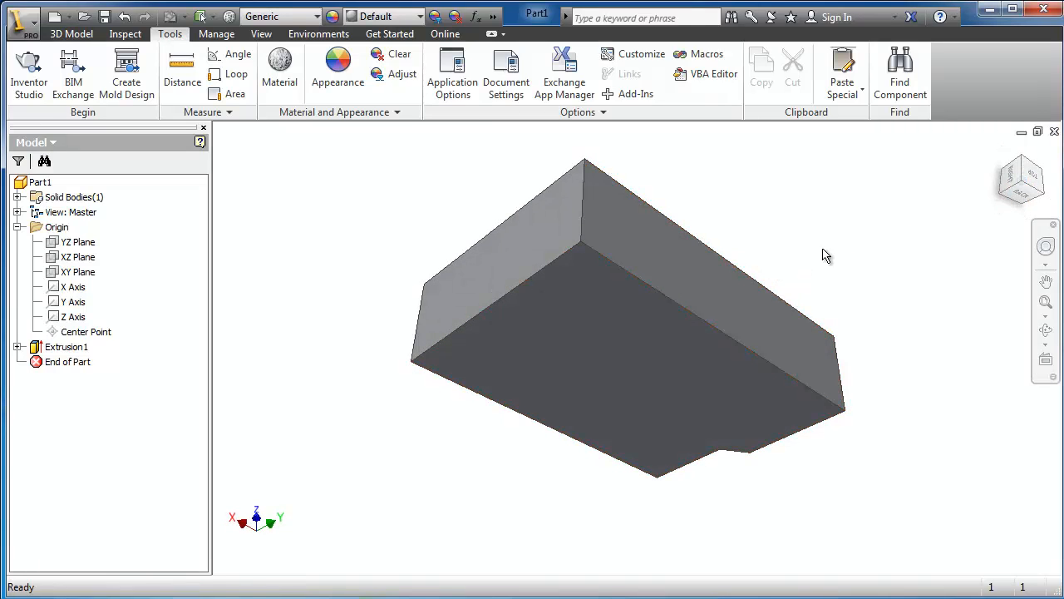
mouse_move(1018, 182)
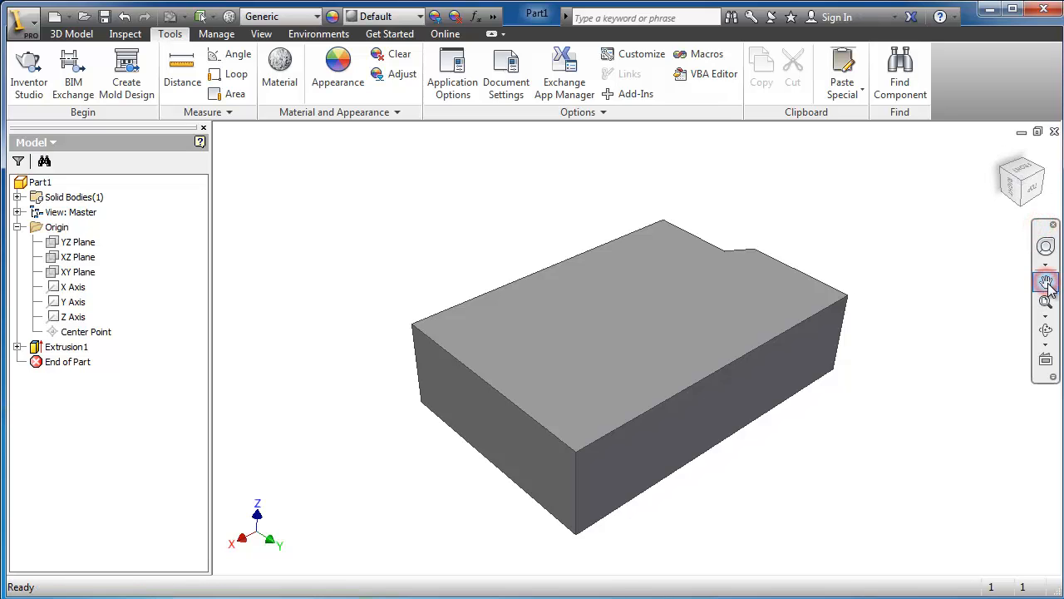
Step: Pan the block around the window, zoom in close with Zoom Window, then Zoom All back out
click(1046, 281)
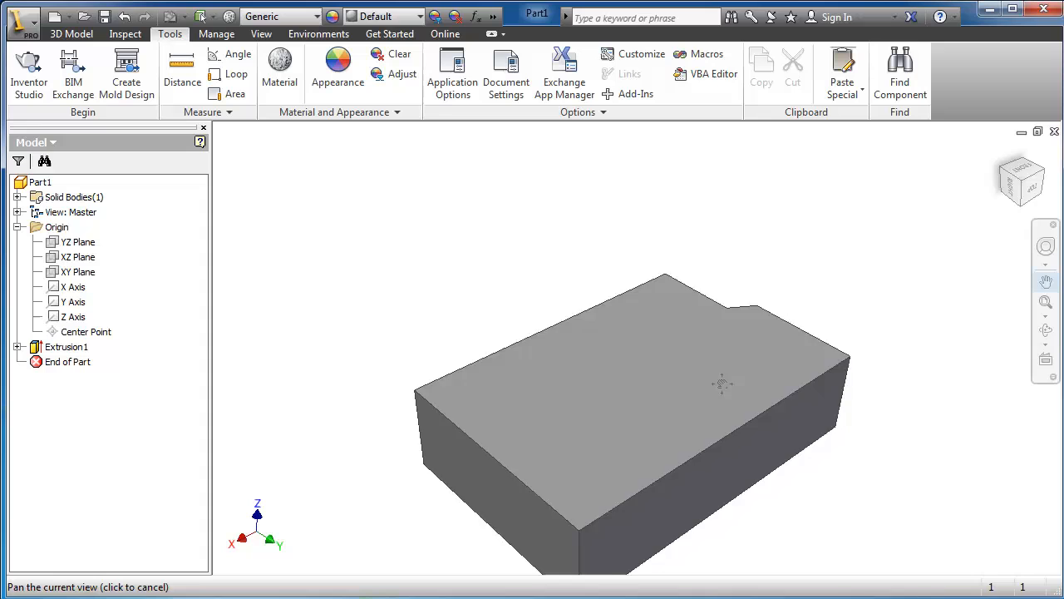
click(1047, 301)
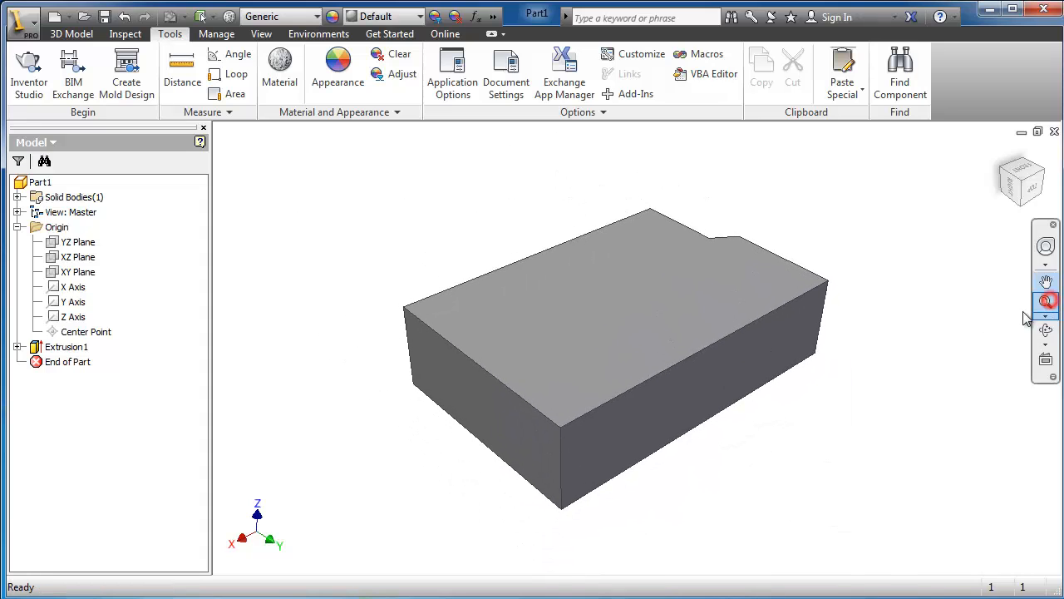
click(1046, 283)
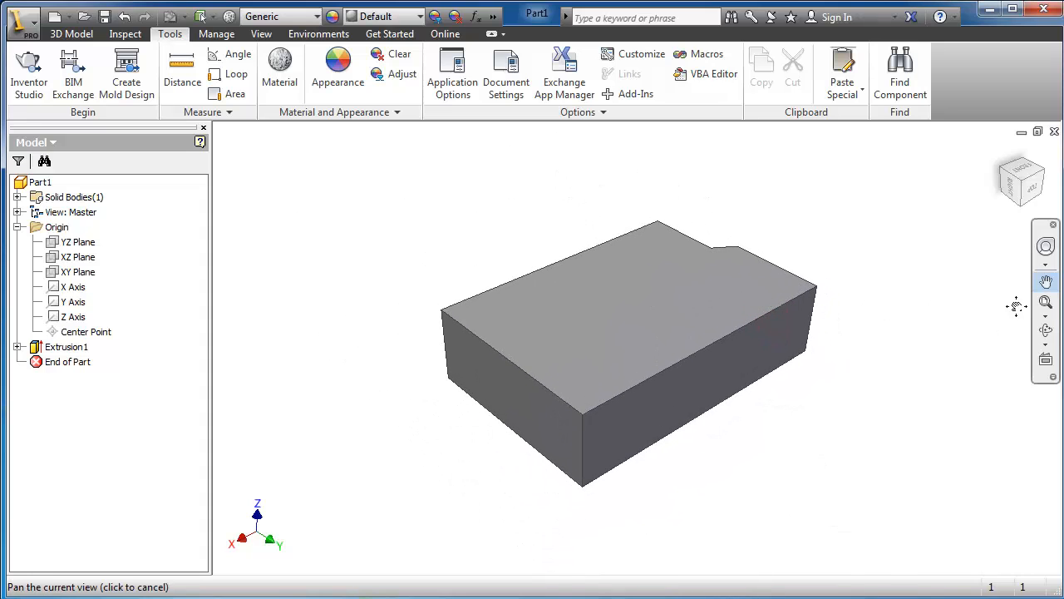
click(1046, 302)
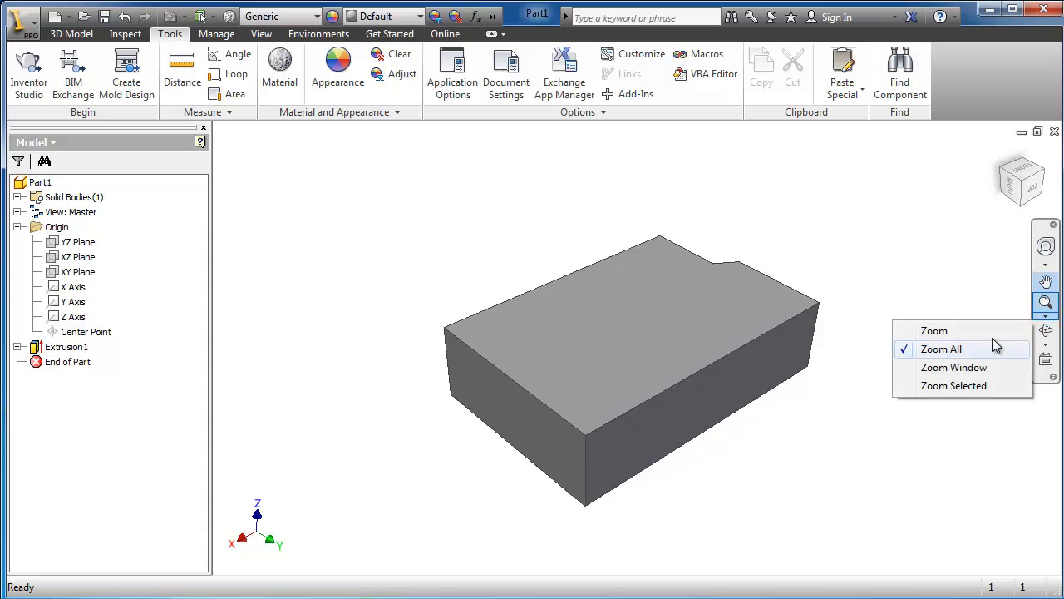
click(954, 368)
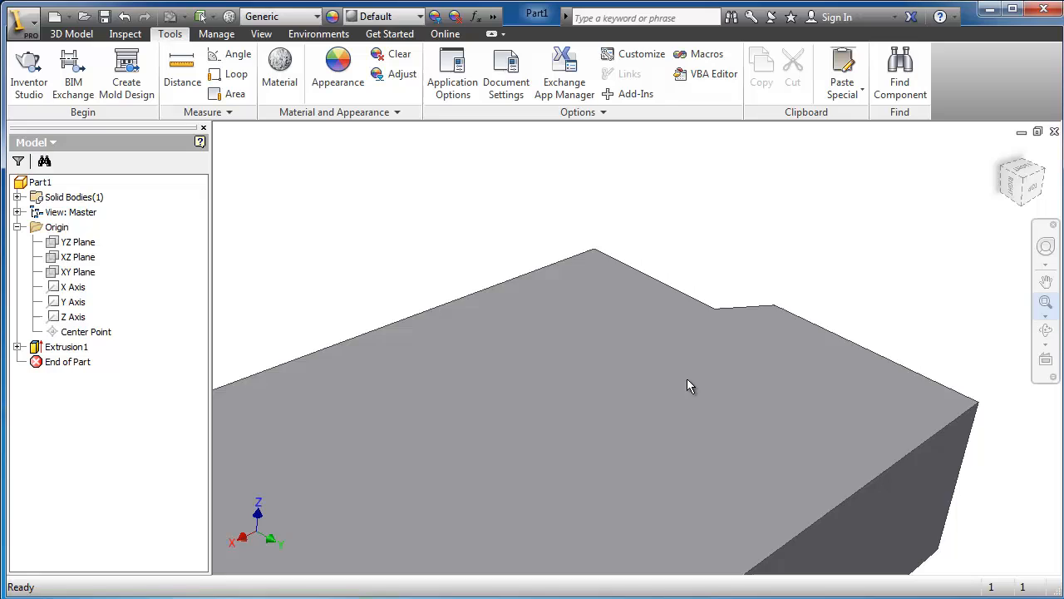
click(1046, 323)
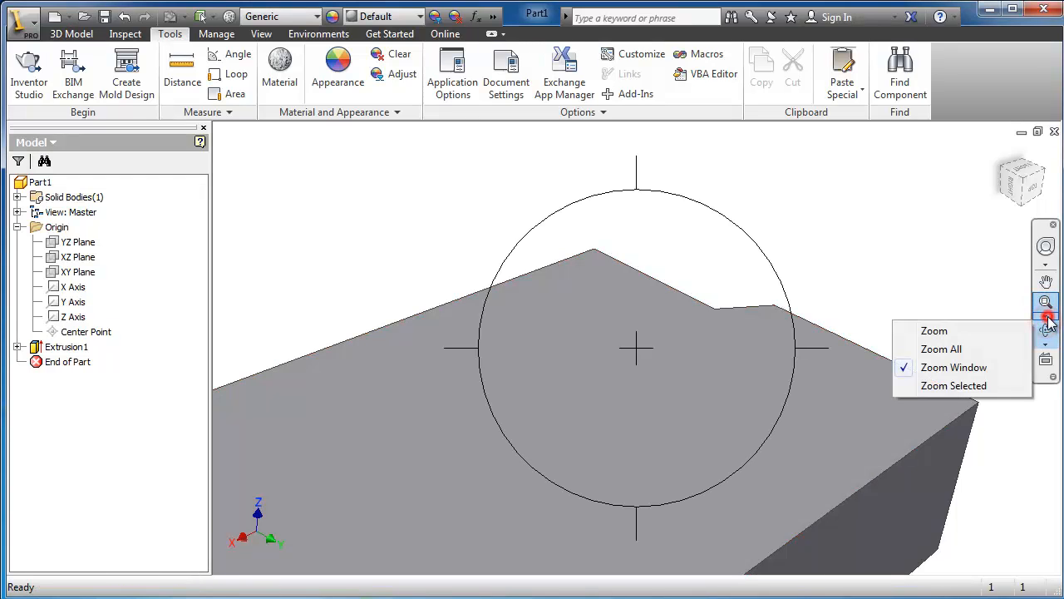
click(934, 330)
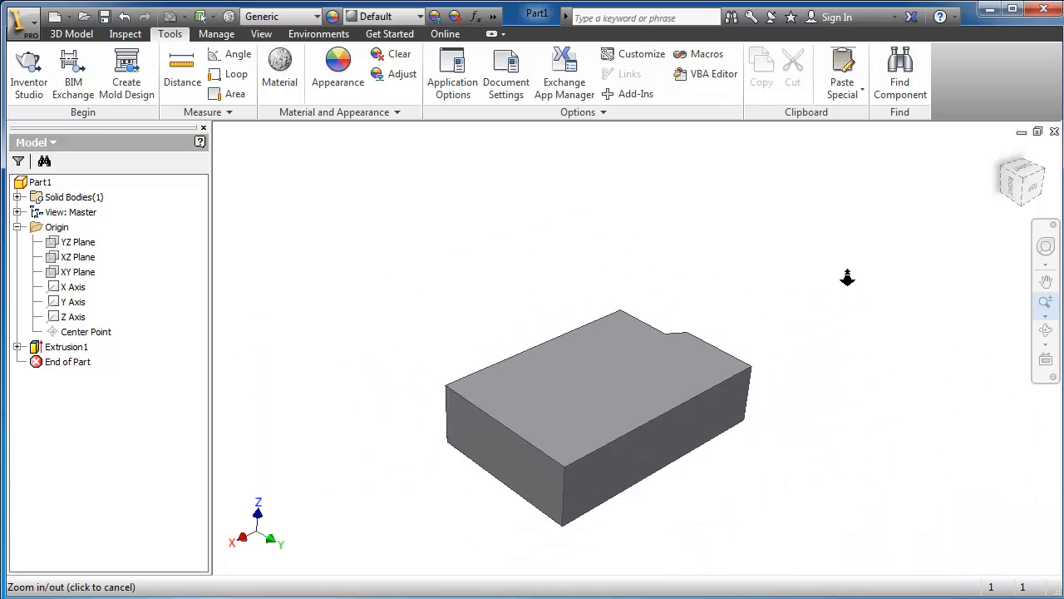
Step: Orbit the block to a tilted angle, then settle on a flat front view of one face
click(1046, 331)
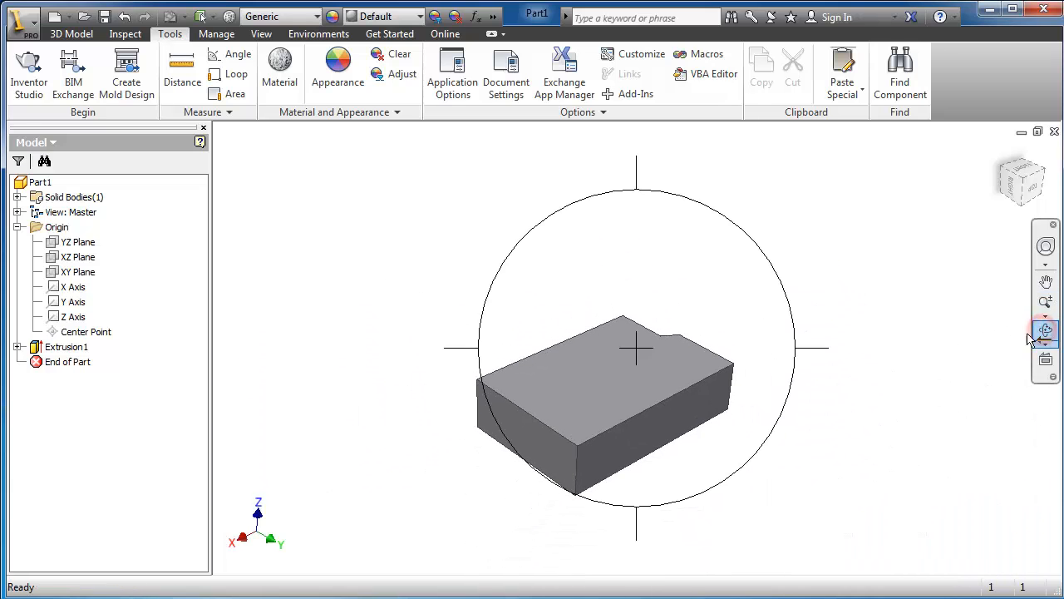
drag(635, 345, 619, 286)
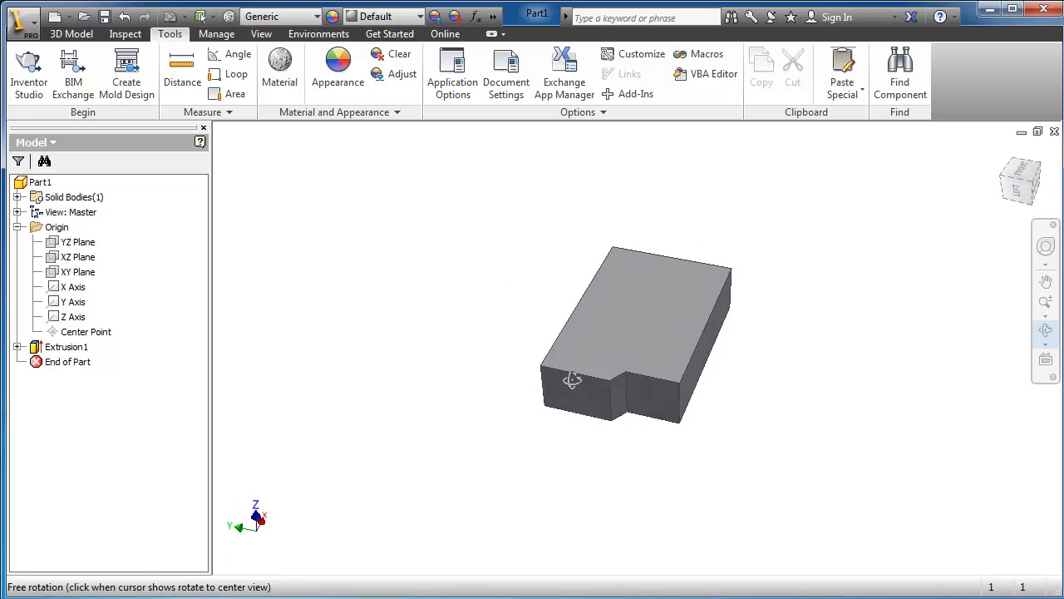
click(1047, 363)
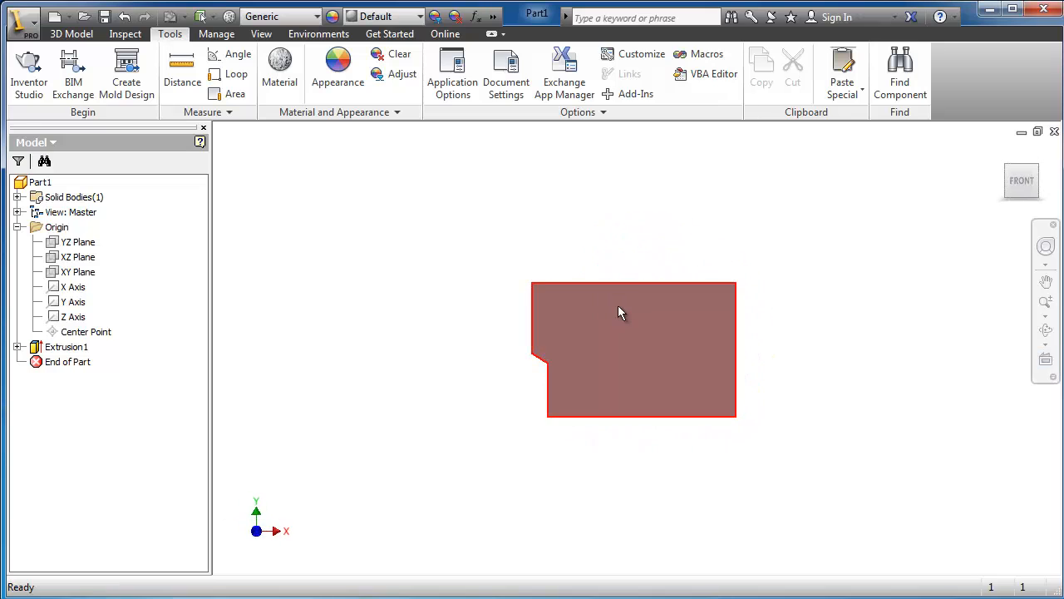
mouse_move(697, 356)
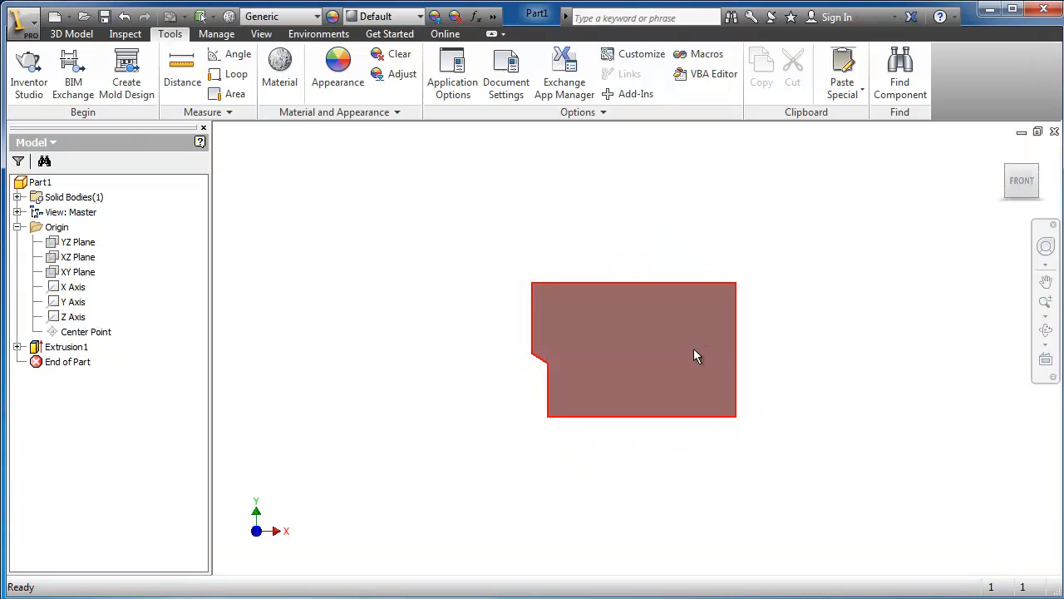
mouse_move(712, 379)
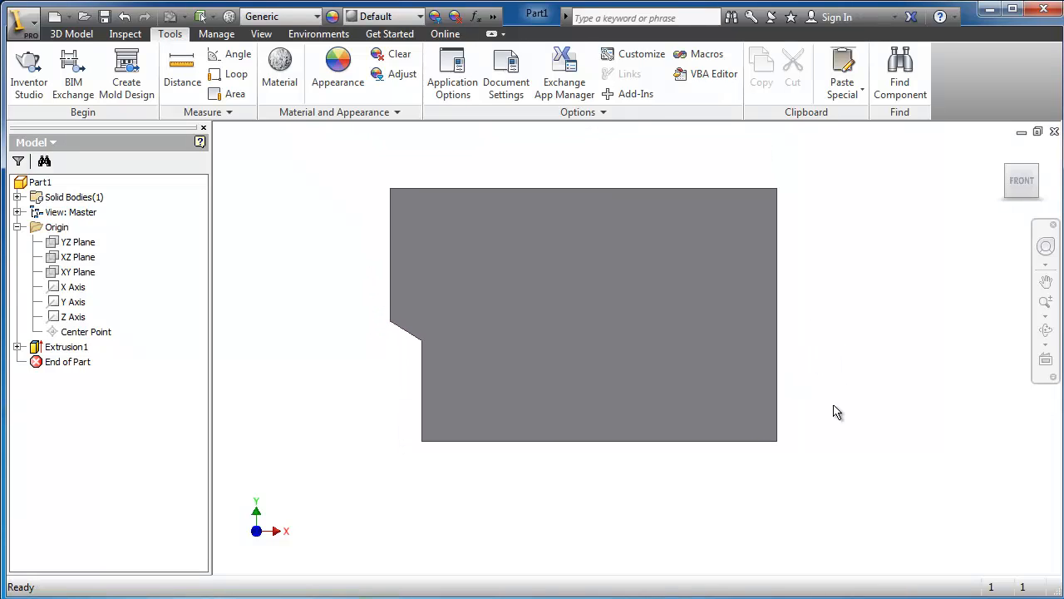
mouse_move(982, 292)
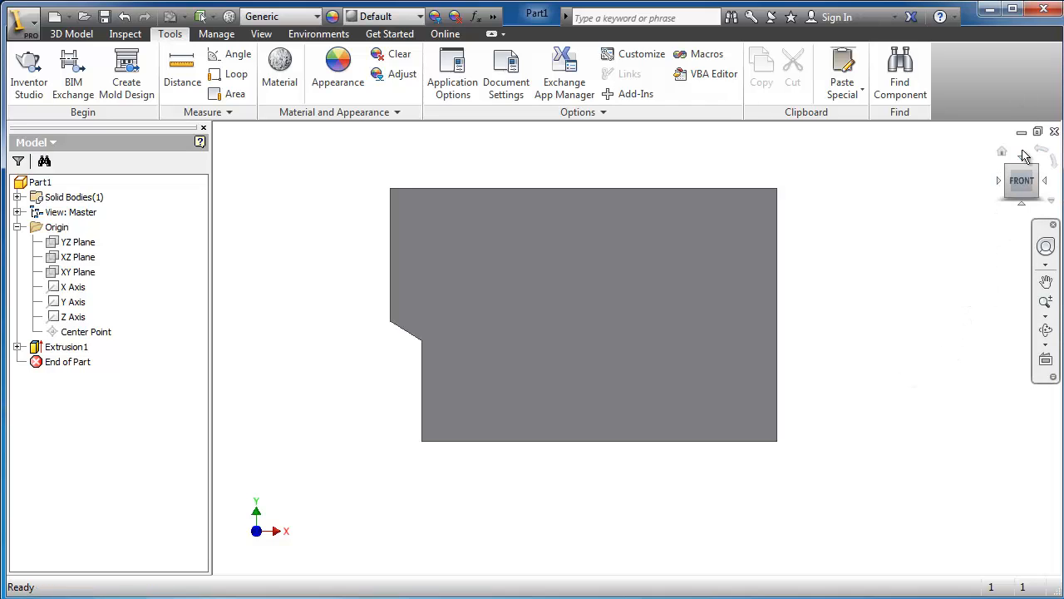
mouse_move(972, 255)
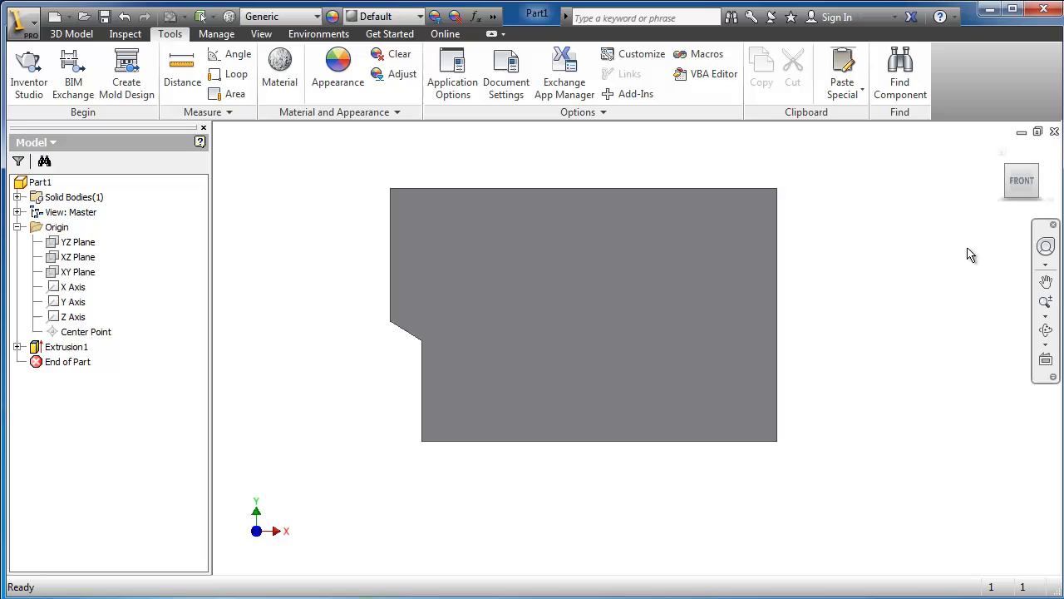
Step: Free-orbit the block out of the front view into an oblique top view with the notched end forward
click(735, 356)
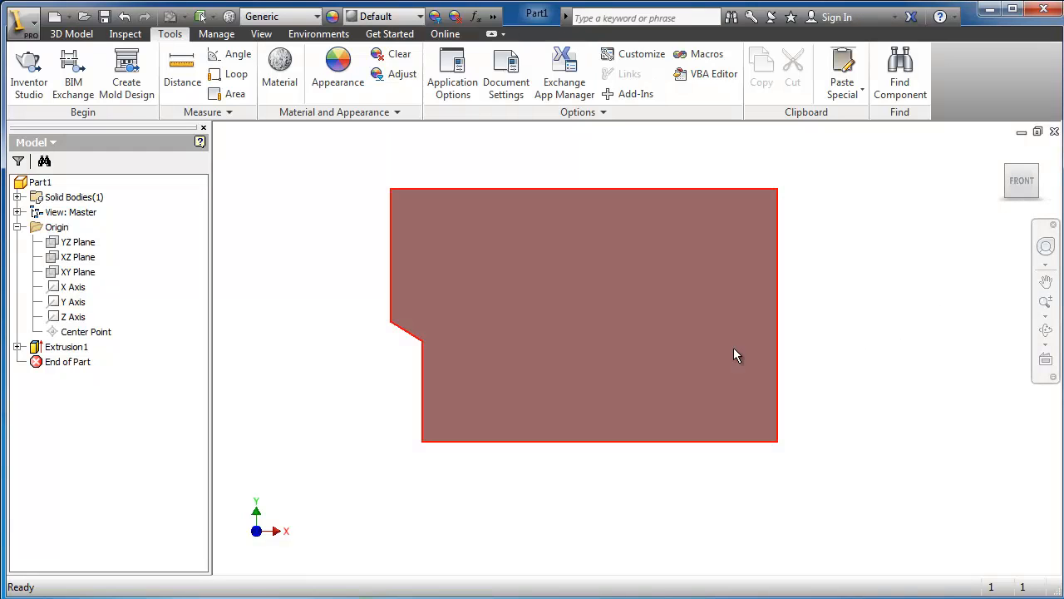
drag(732, 349, 682, 314)
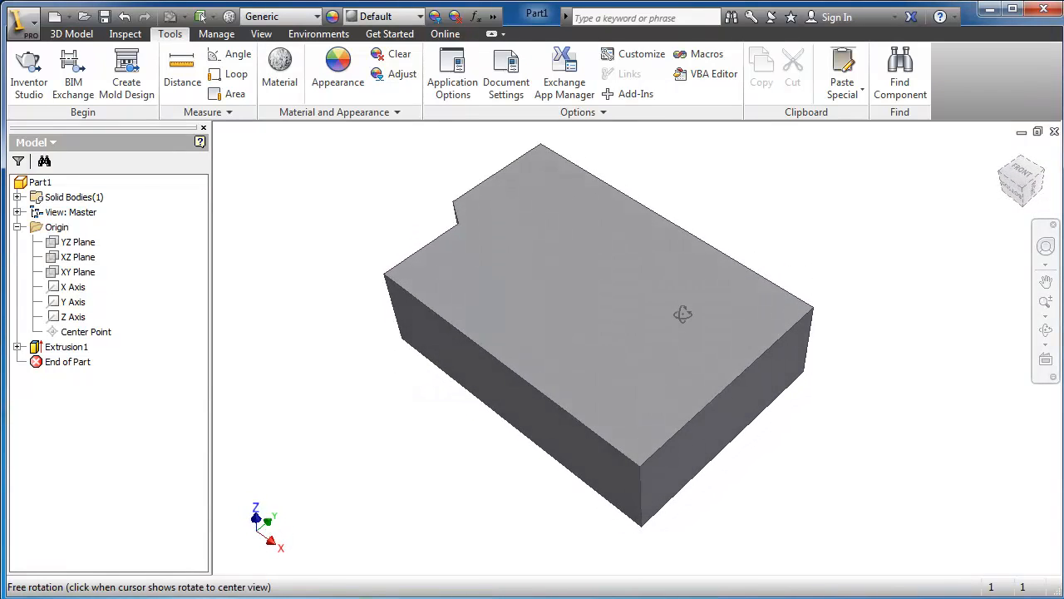
drag(681, 314, 485, 347)
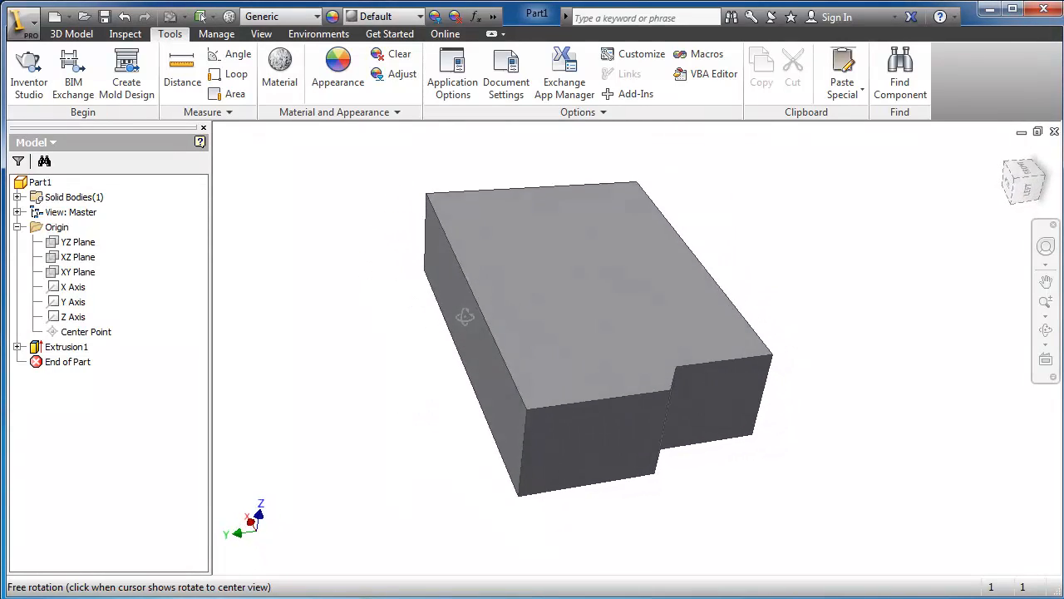
drag(465, 316, 452, 348)
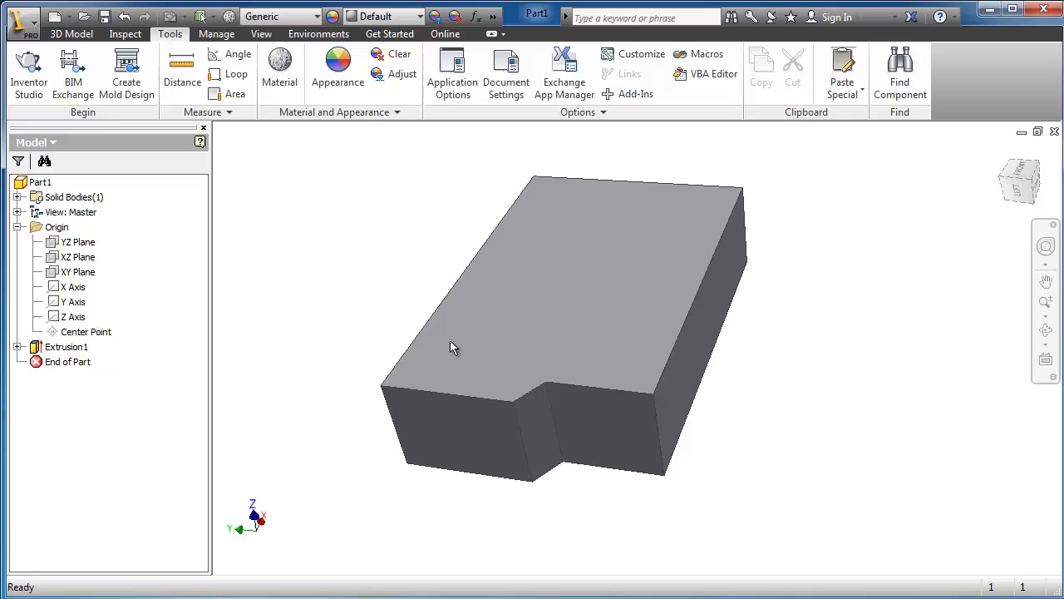
mouse_move(828, 490)
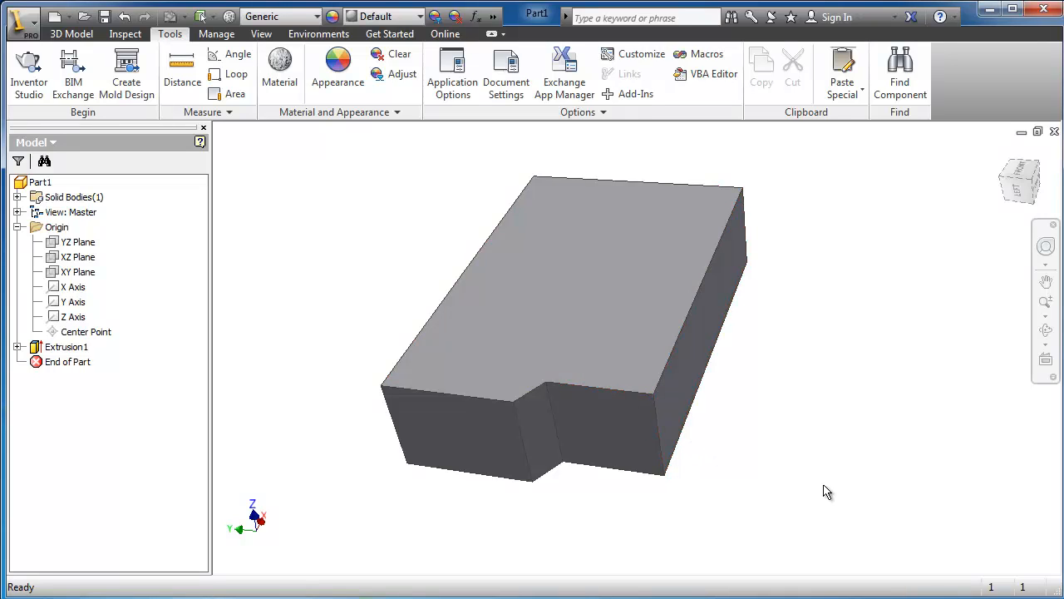